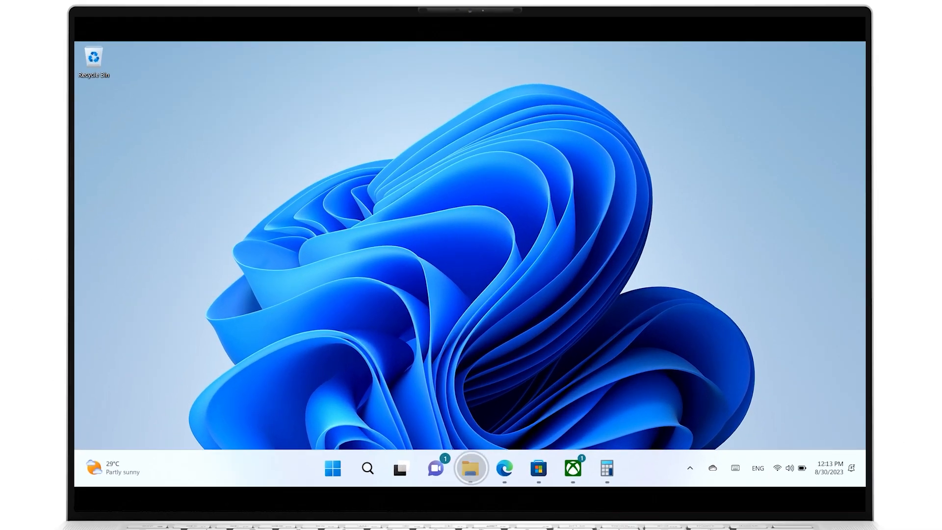
Launch File Explorer from the taskbar and enter the OS (C:) drive
left_click(470, 467)
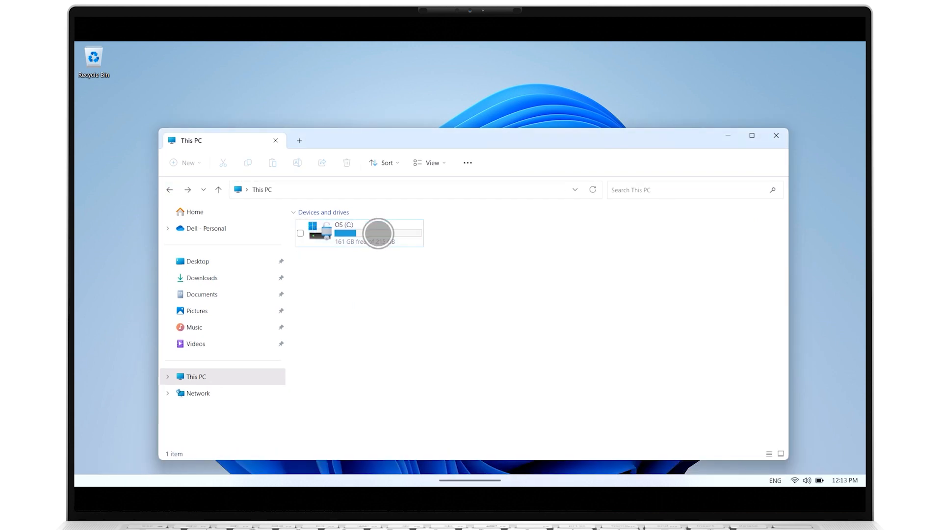
double_click(343, 233)
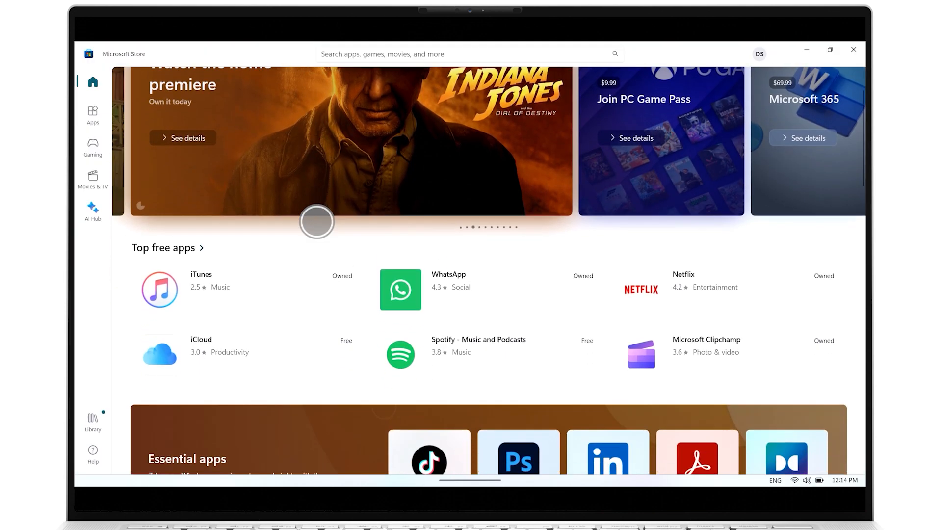
Scroll down the Store home page through the featured and top free apps
scroll("down", 3)
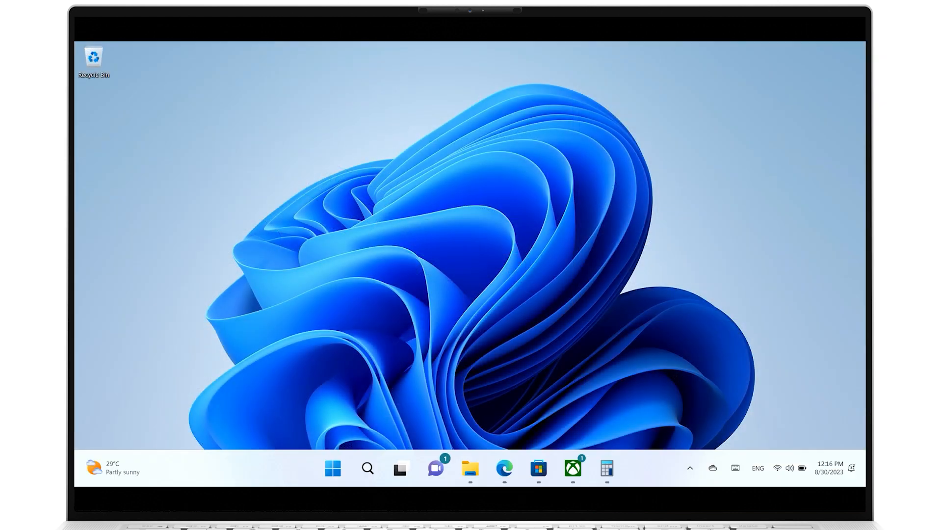
left_click(727, 234)
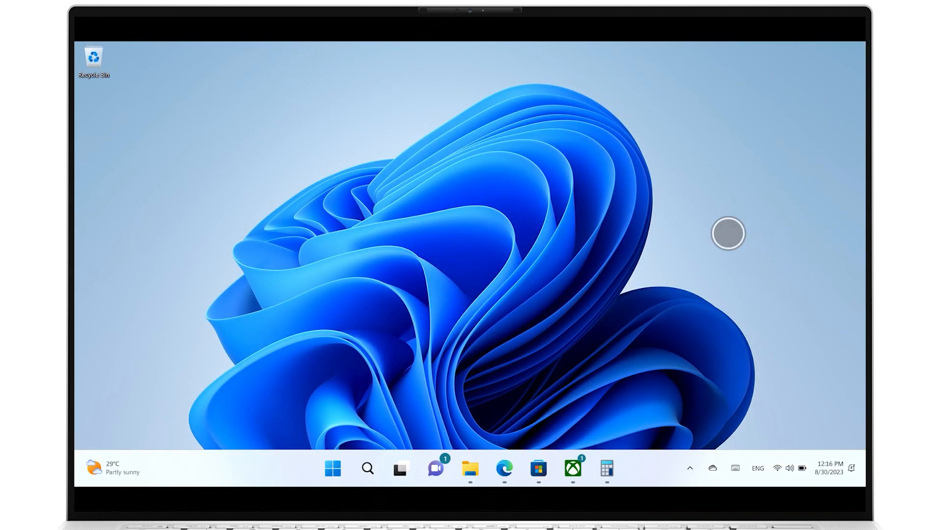
left_click(828, 470)
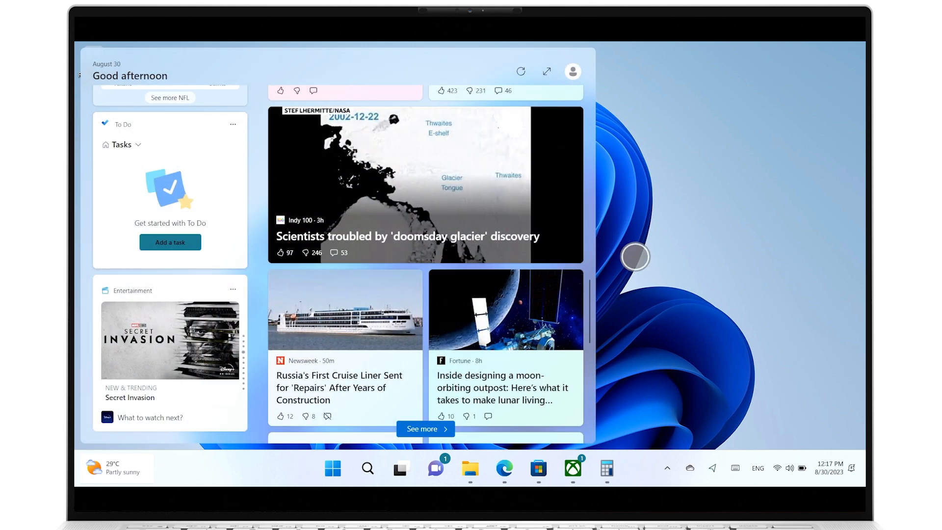
left_click(503, 468)
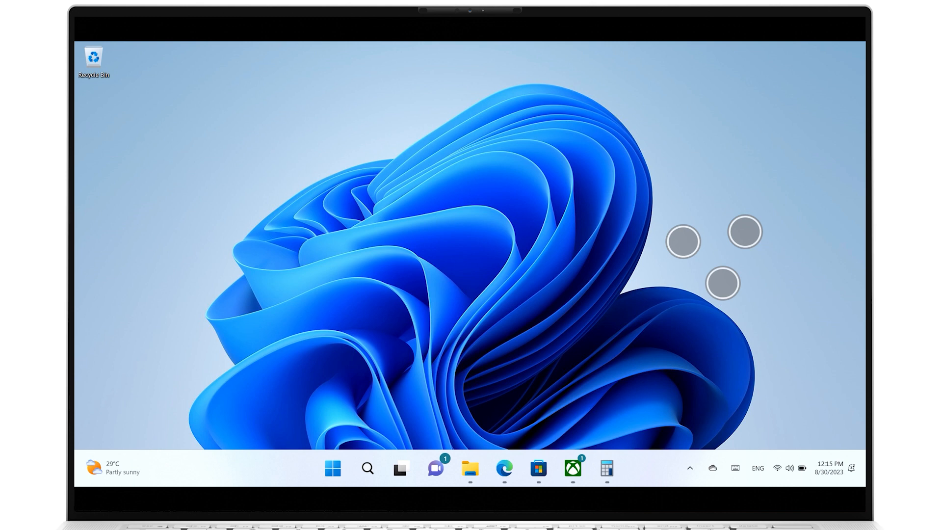
Restore the hidden Xbox and Calculator windows from the taskbar
left_click(400, 468)
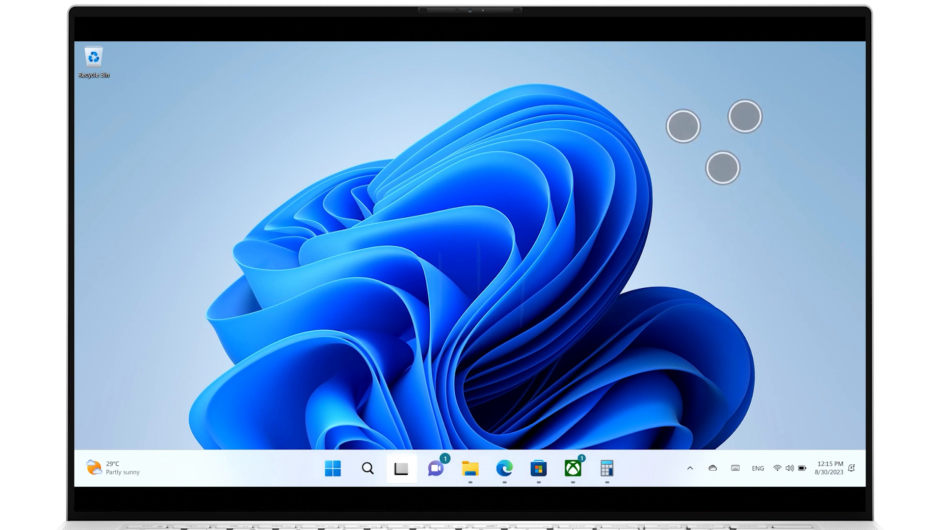
left_click(400, 467)
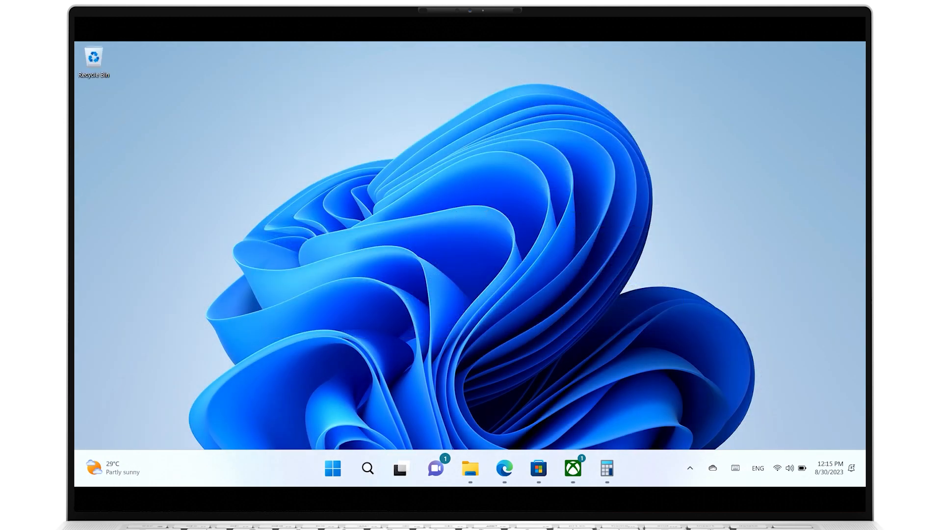
left_click(572, 468)
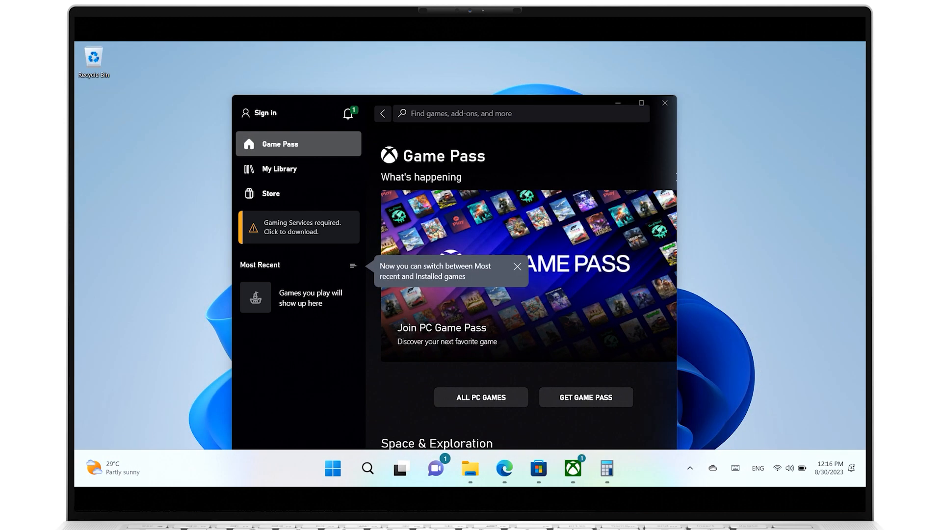
left_click(606, 467)
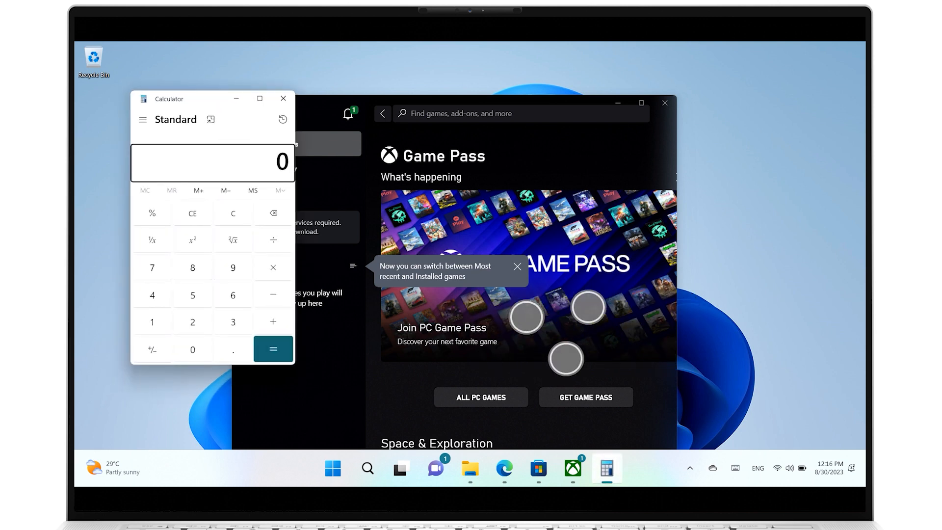